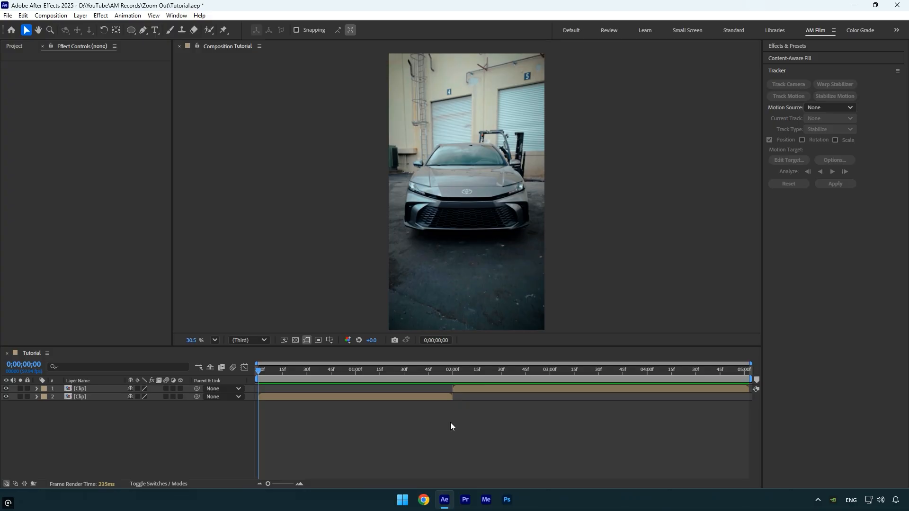
# - Move the current-time indicator to 0;00;02;00, the start of the side wheel shot
pyautogui.click(451, 369)
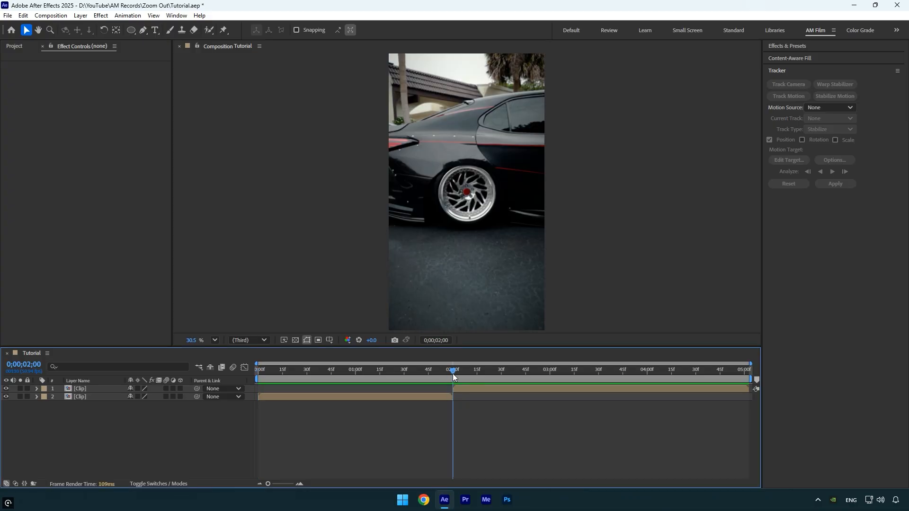
# - Duplicate the wheel clip as a freeze frame and trim it to a short hold ending at 2 seconds
pyautogui.press('ctrl+d')
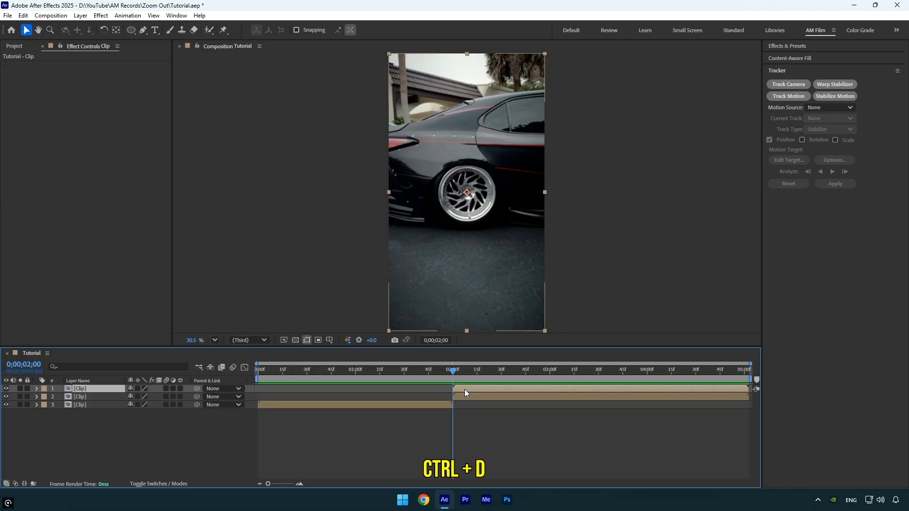
pyautogui.rightClick(466, 392)
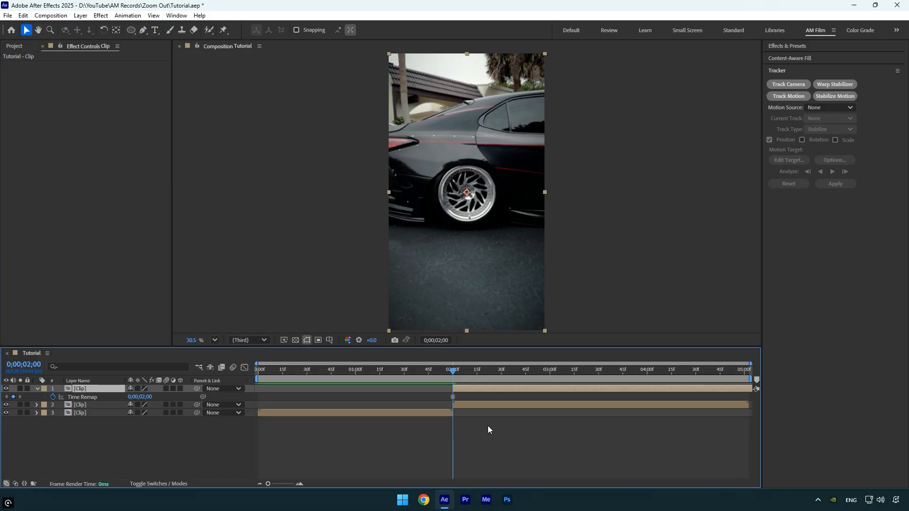
pyautogui.press('Shift+PageUp')
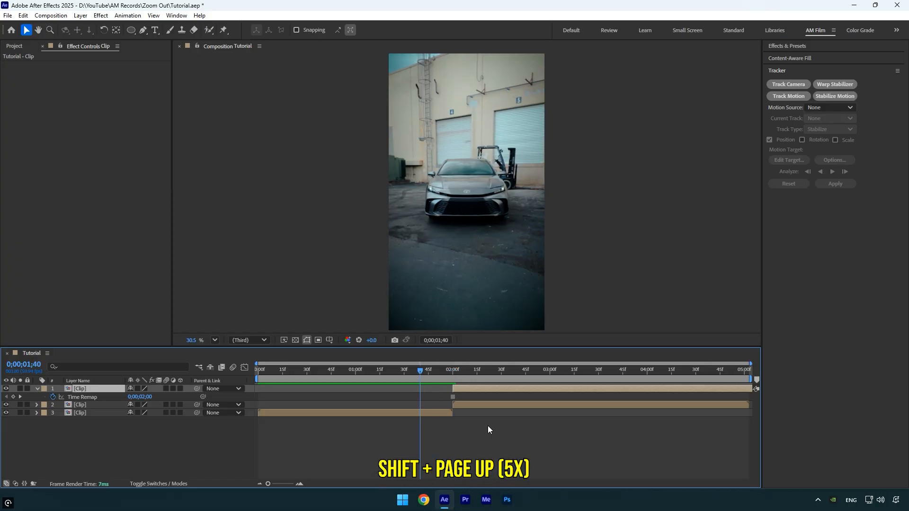
pyautogui.press('shift+pageup')
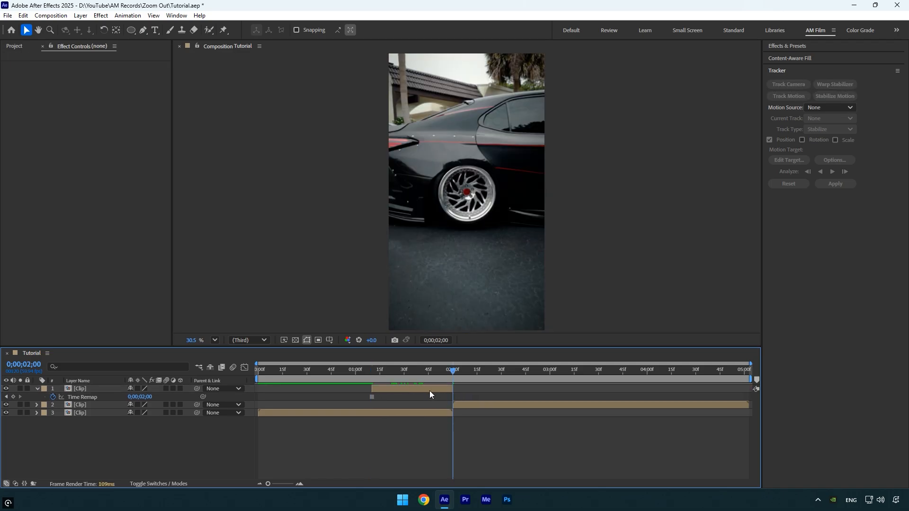
# - Apply Mocha AE, draw a tracked elliptical mask around the wheel, and duplicate that layer
pyautogui.click(79, 388)
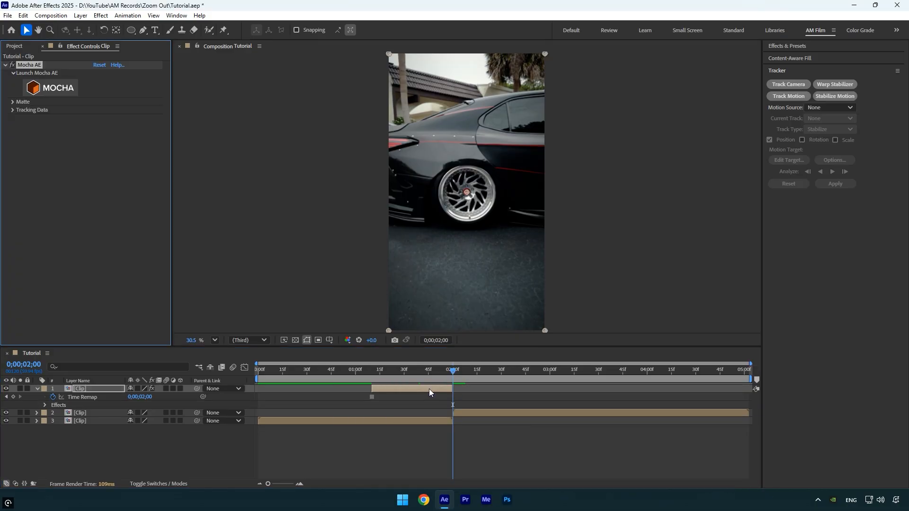
pyautogui.click(129, 30)
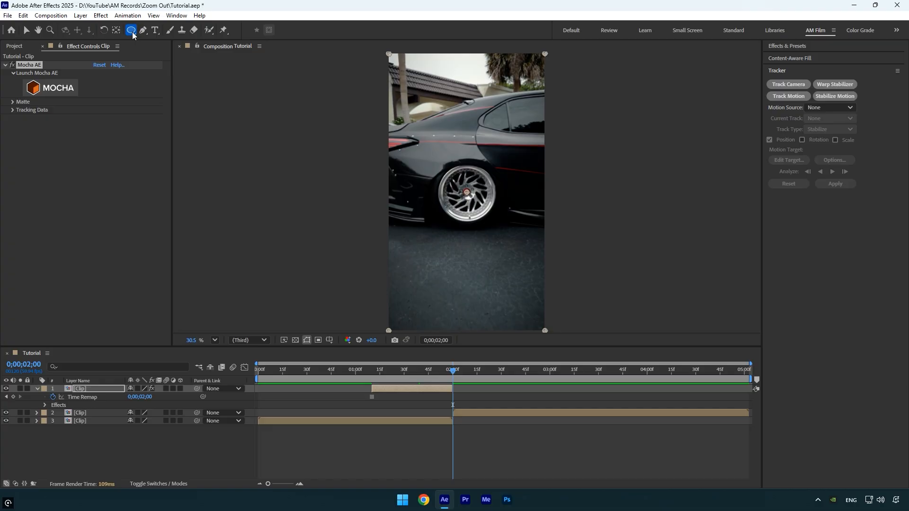
pyautogui.click(50, 87)
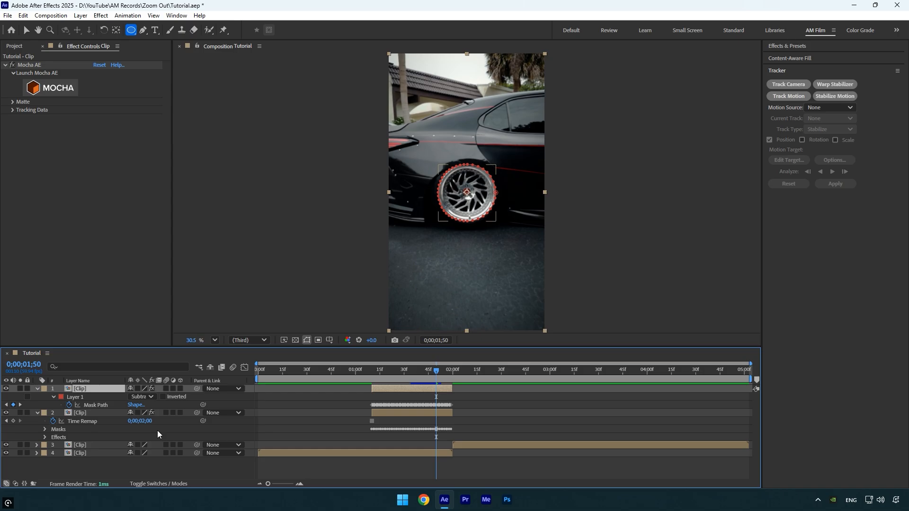
# - Rename the masked layers Car and Wheel, hiding Wheel so the earlier shot shows through
pyautogui.doubleClick(80, 388)
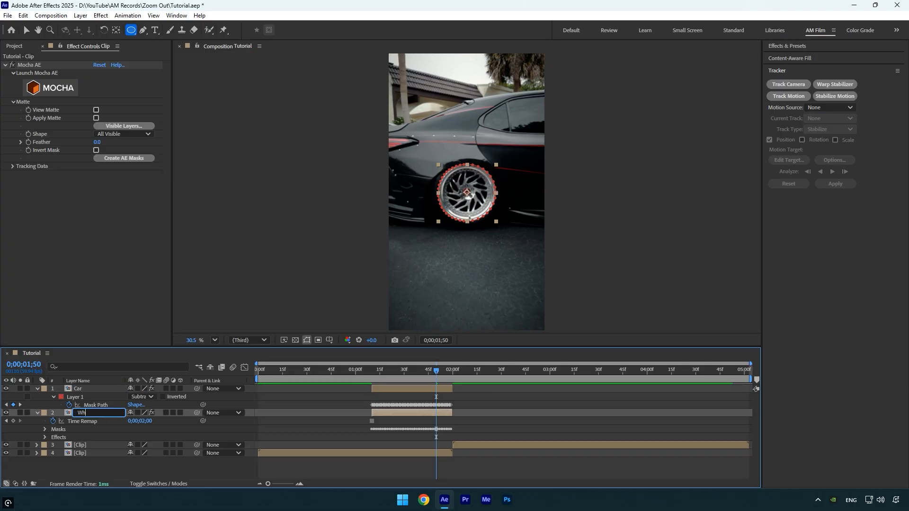
pyautogui.write('Wheel')
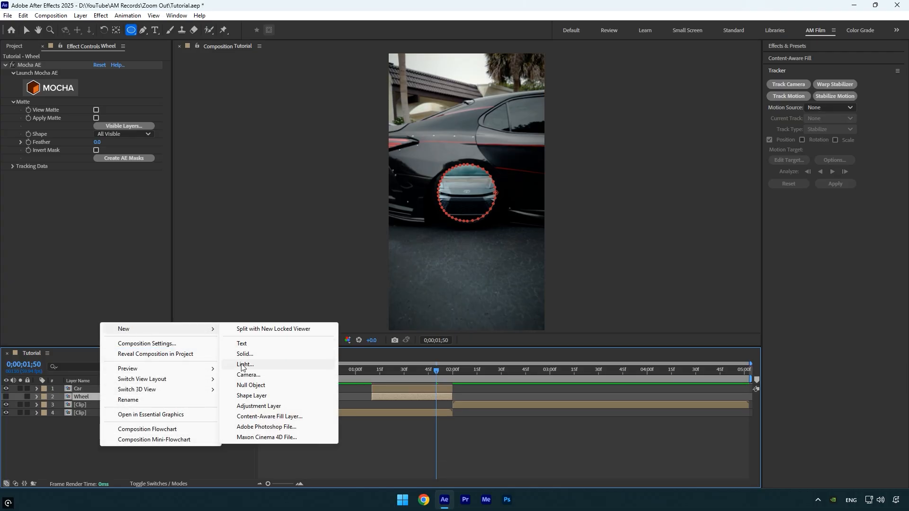
# - Create a 35mm two-node camera named Zoom and switch Car and Wheel to 3D
pyautogui.click(248, 375)
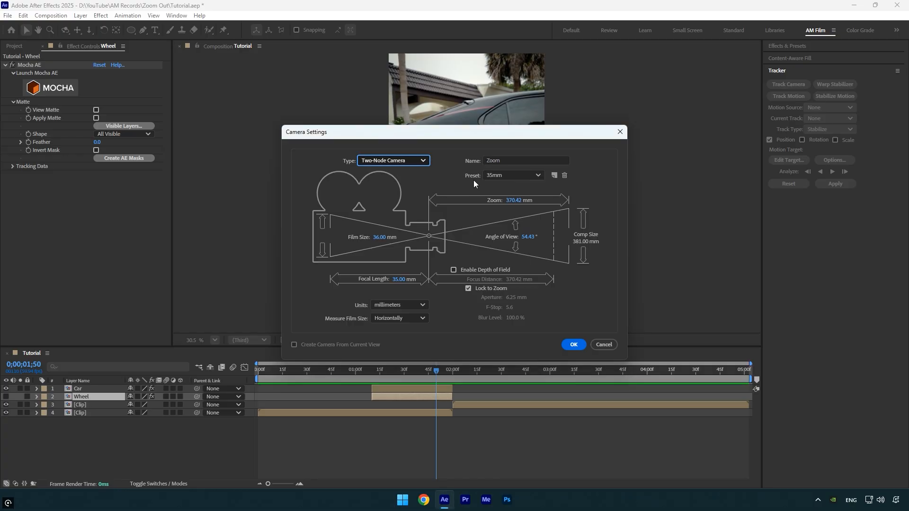
pyautogui.click(514, 175)
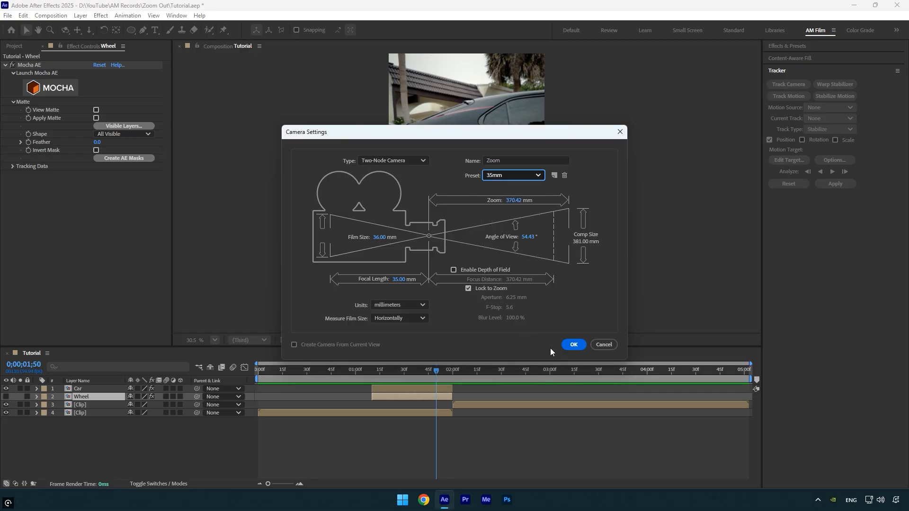
pyautogui.click(574, 344)
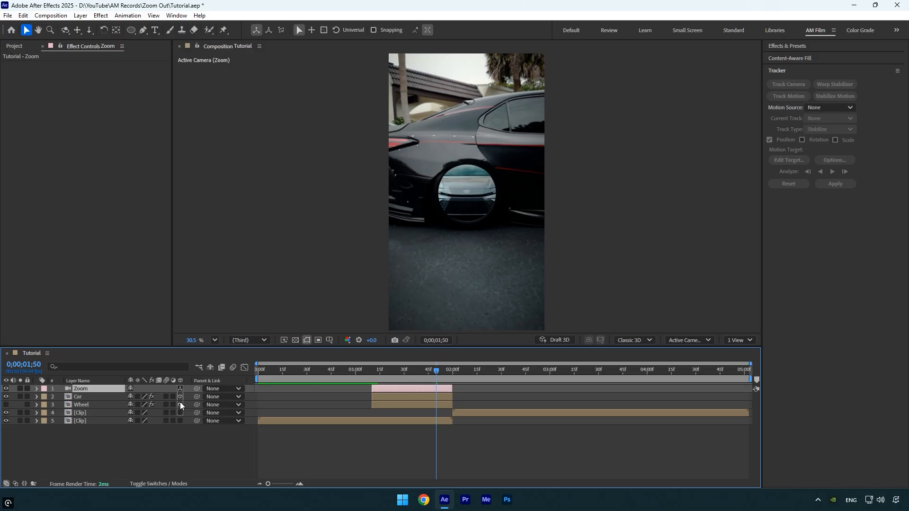
# - Keyframe the Zoom camera's Position and Point of Interest at 2;00, then push in on the wheel at 1;10
pyautogui.click(36, 388)
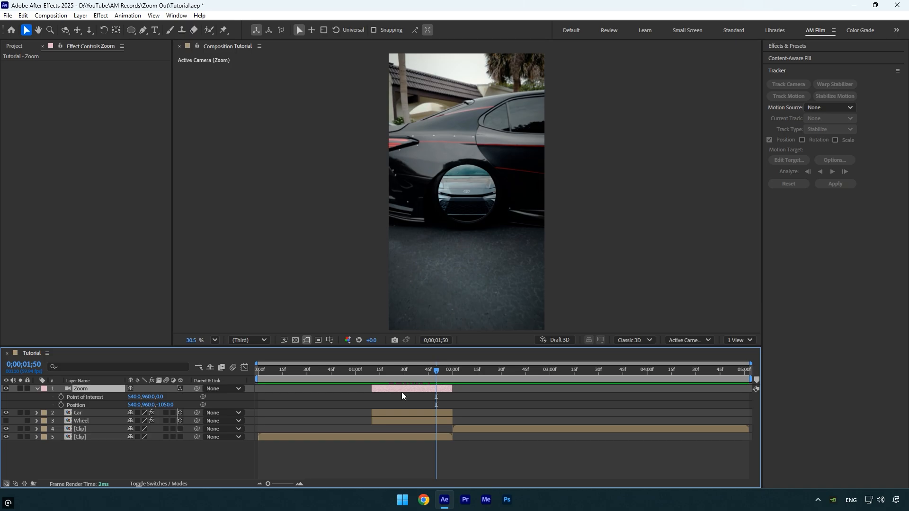
pyautogui.click(452, 370)
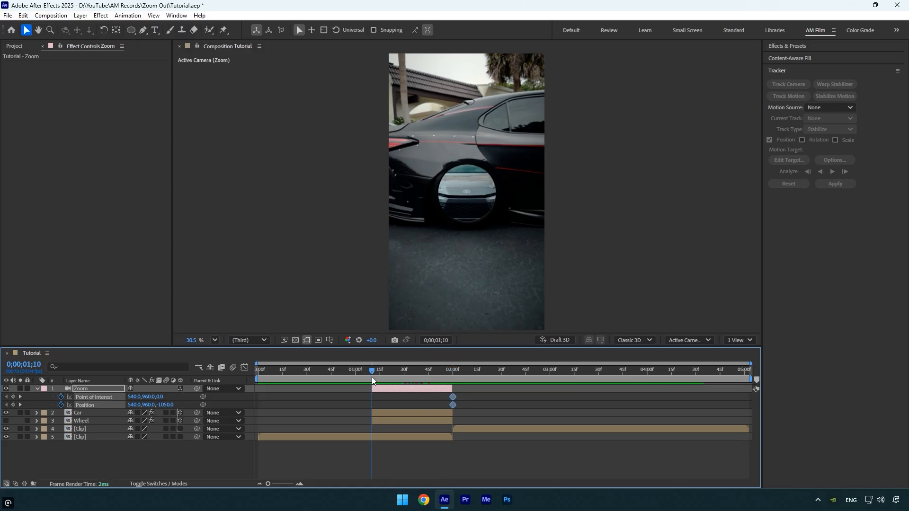
pyautogui.click(87, 31)
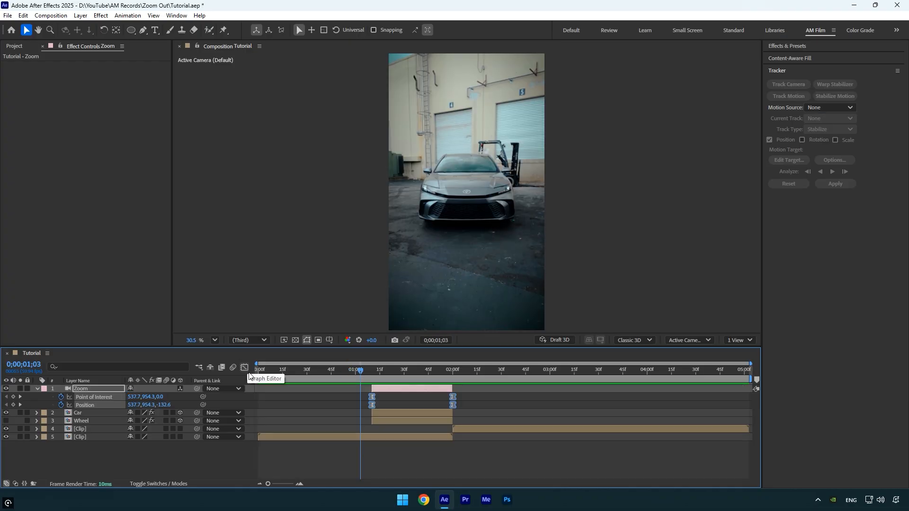
# - Animate the Wheel layer's Scale from 0% at about 1;35 up to full size at 2 seconds
pyautogui.click(453, 371)
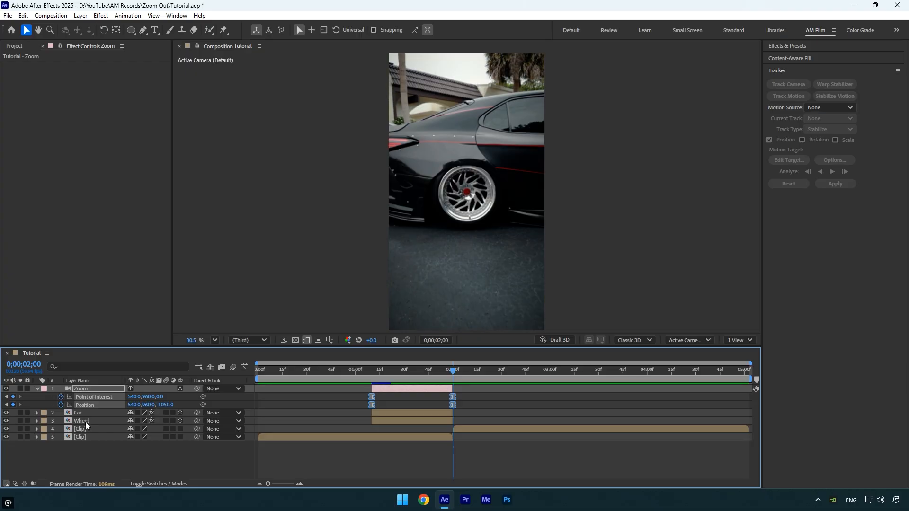
pyautogui.click(81, 420)
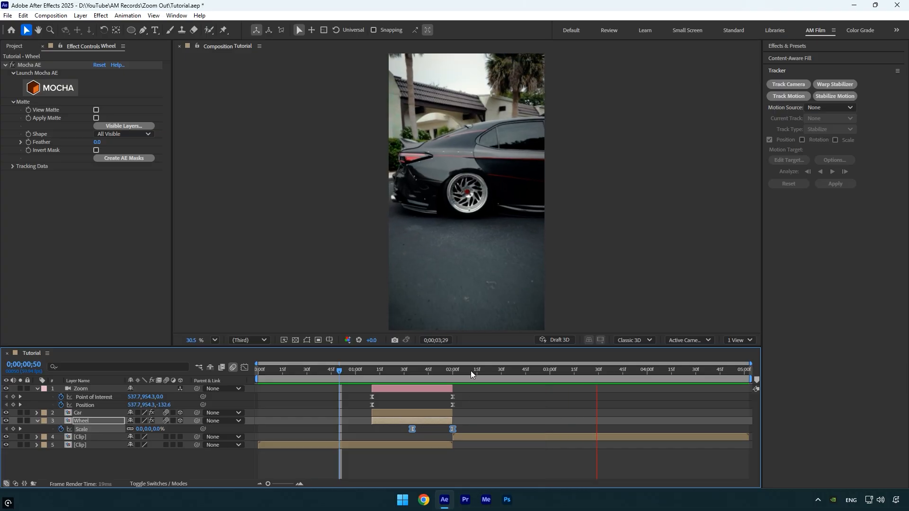
# - Apply the AM Film Shake preset at 0;00;02;00 and preview the zoom-out transition
pyautogui.click(452, 373)
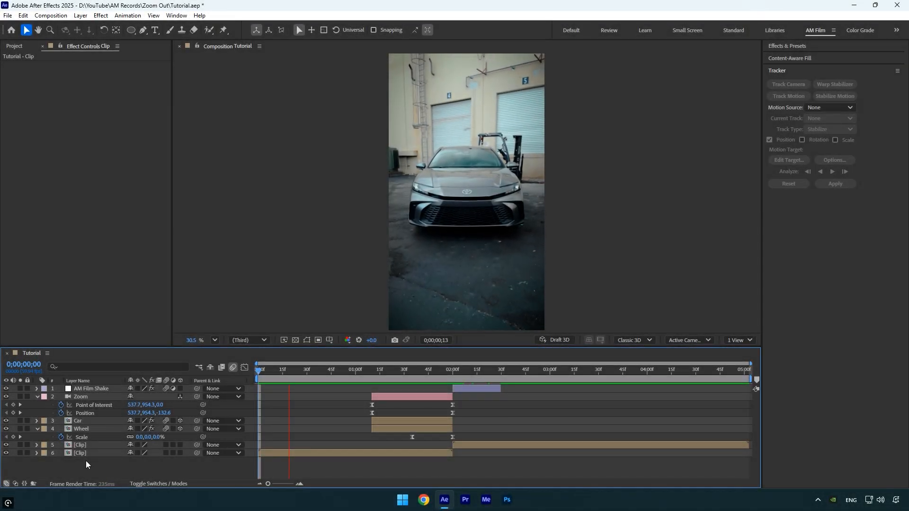
pyautogui.click(477, 378)
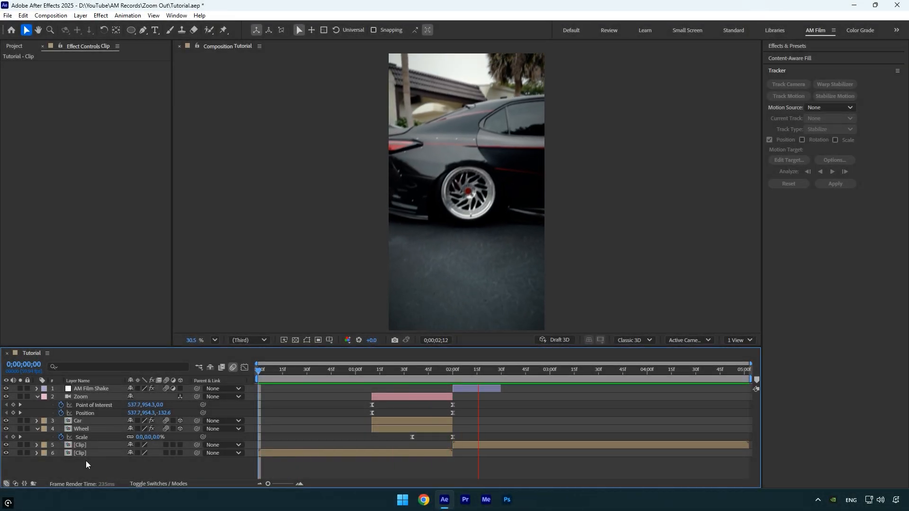